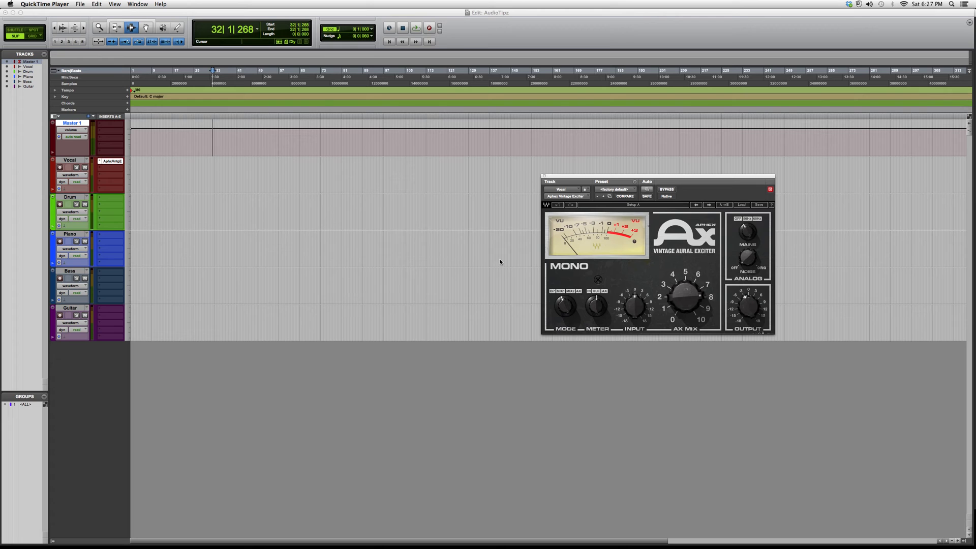
pyautogui.moveTo(686, 298); pyautogui.dragTo(681, 309)
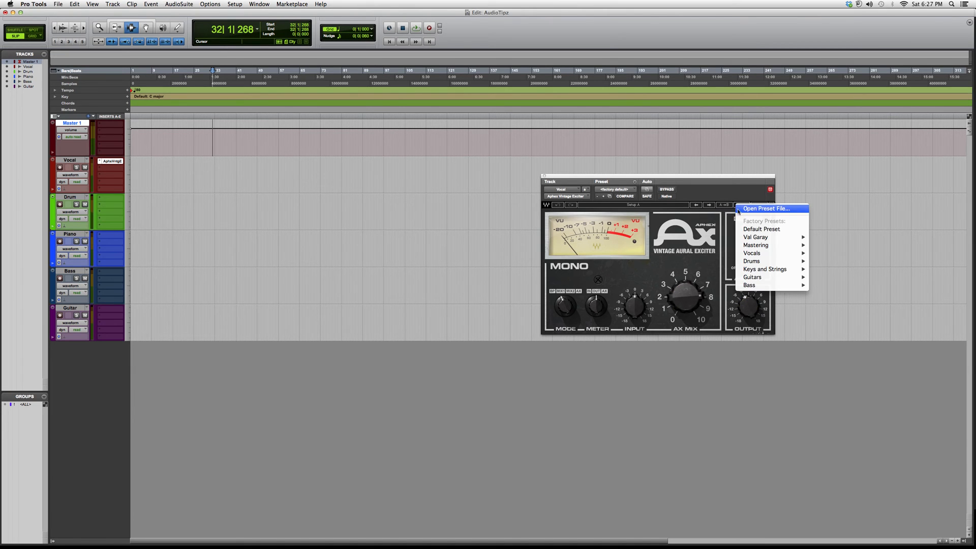
pyautogui.moveTo(771, 245)
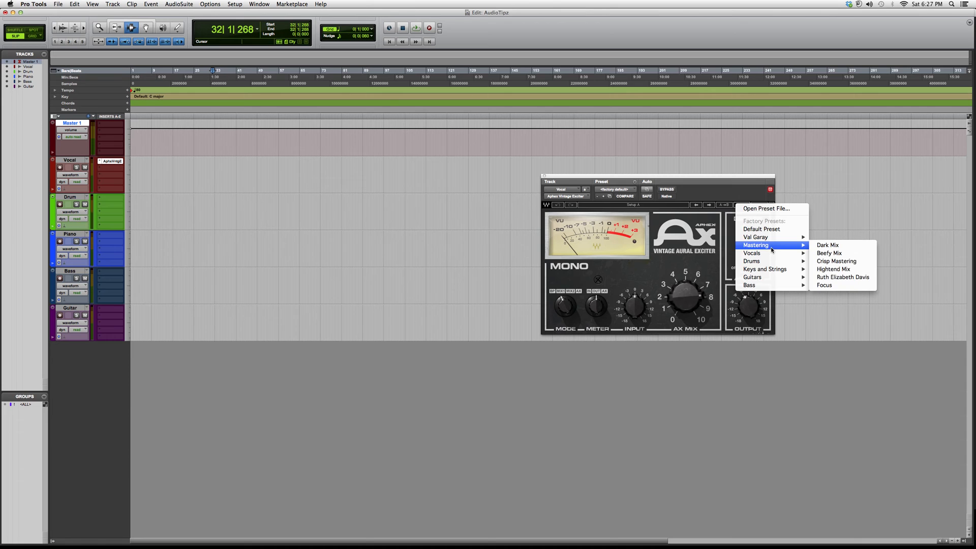
pyautogui.moveTo(752, 261)
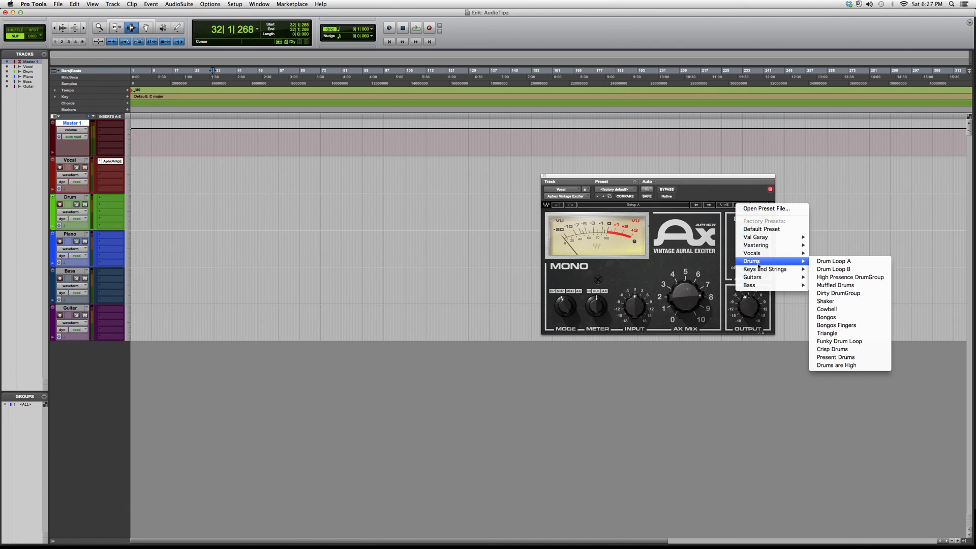
pyautogui.moveTo(759, 276)
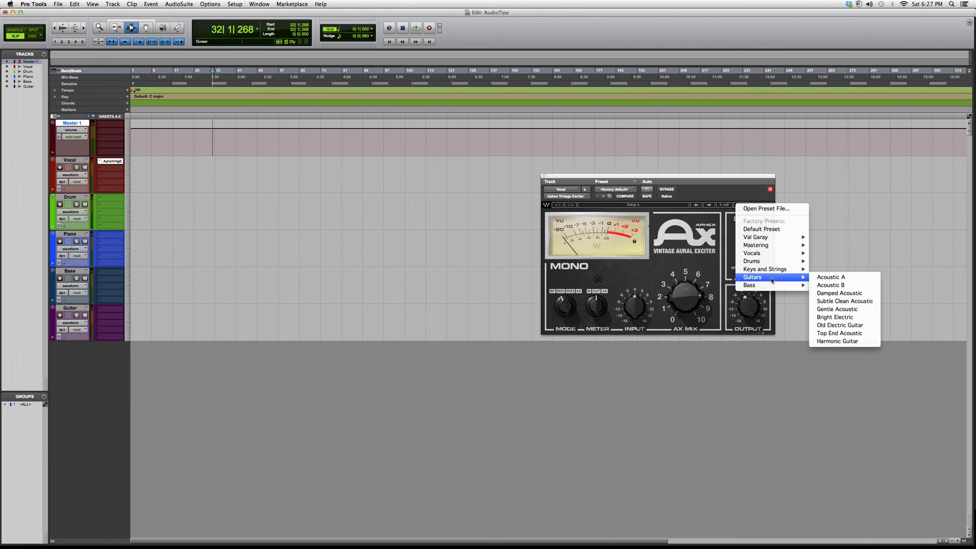
pyautogui.click(726, 194)
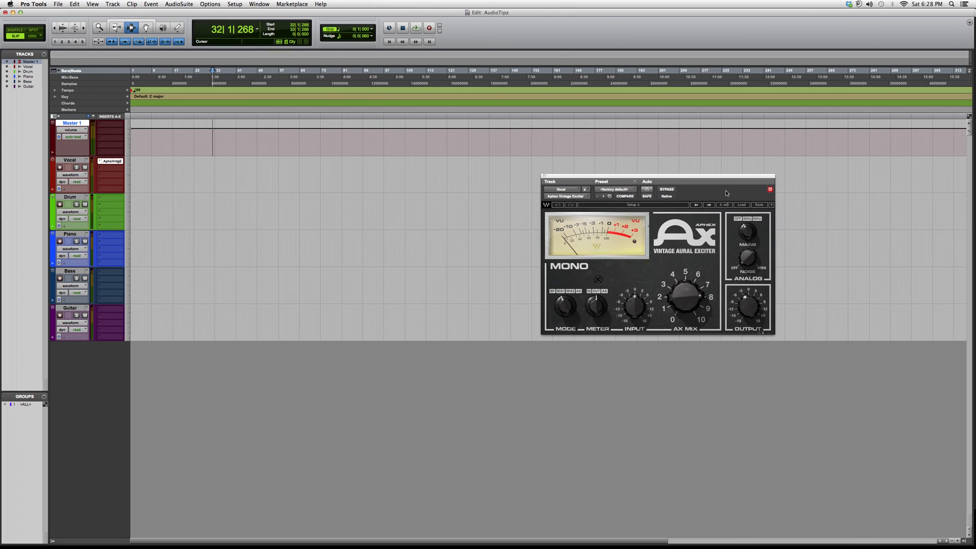